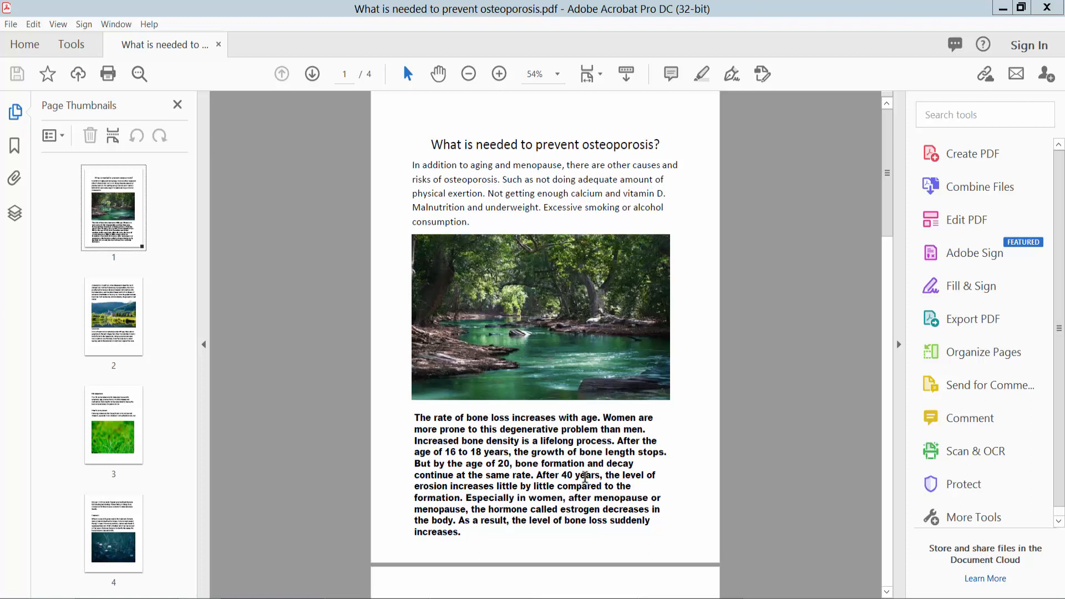
mouse_move(557, 33)
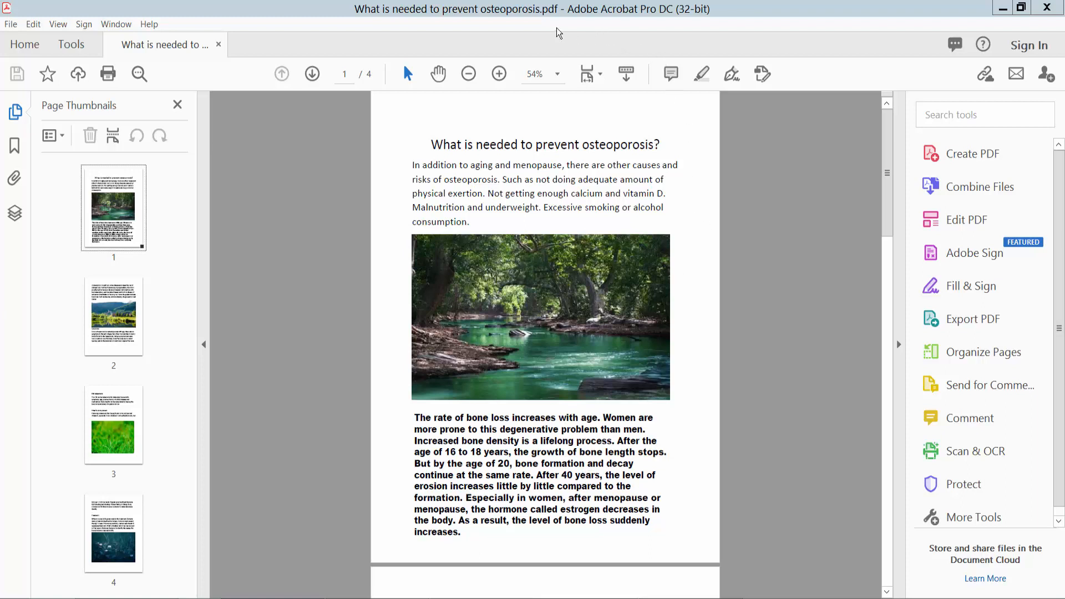
mouse_move(646, 267)
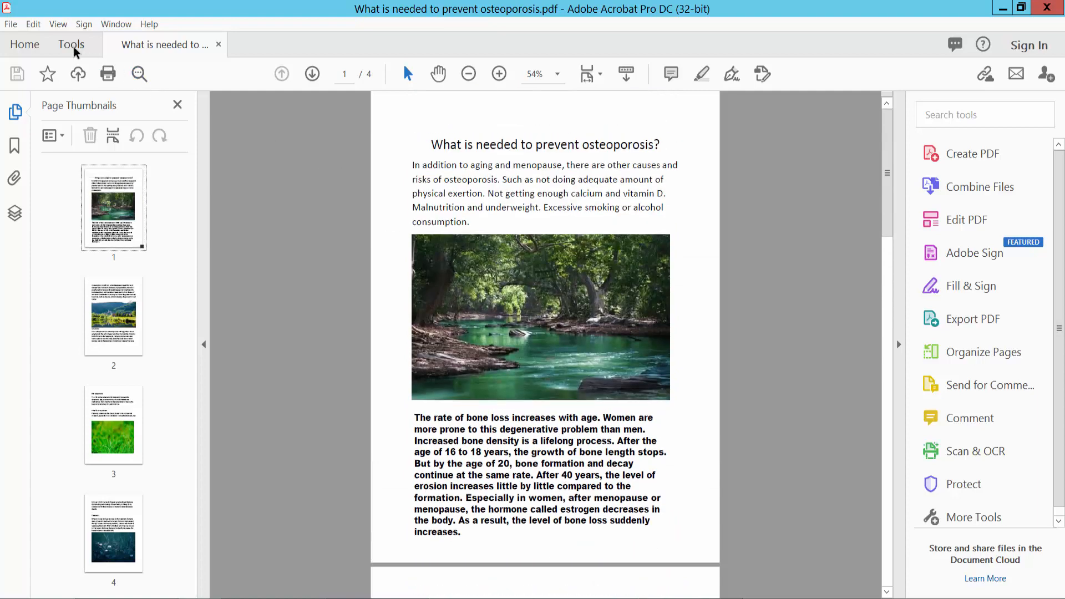
- Enter Edit PDF and turn on link editing to outline the existing title link
click(70, 44)
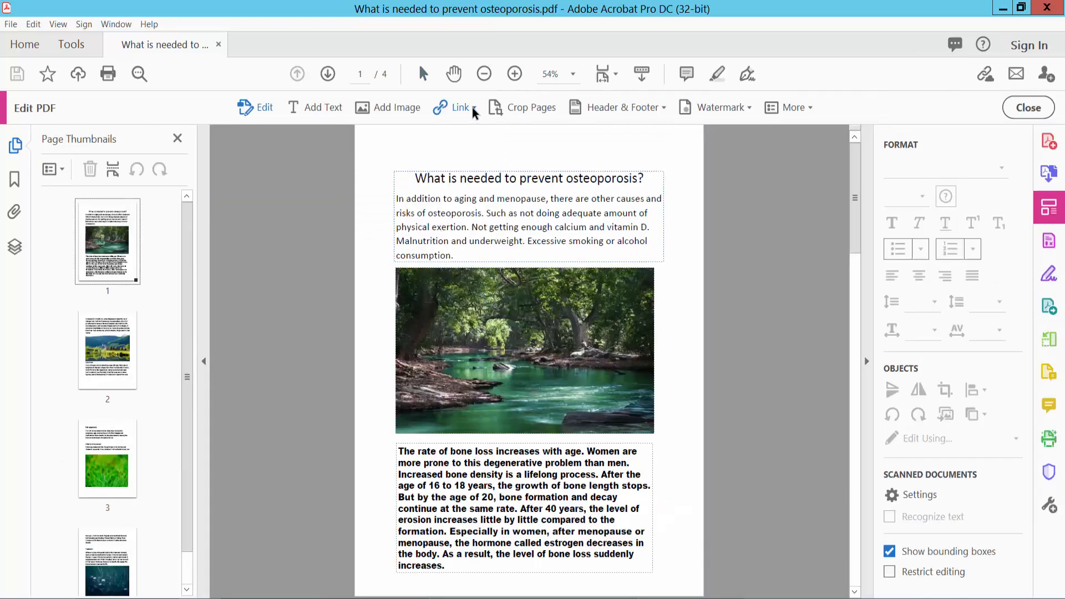
click(460, 107)
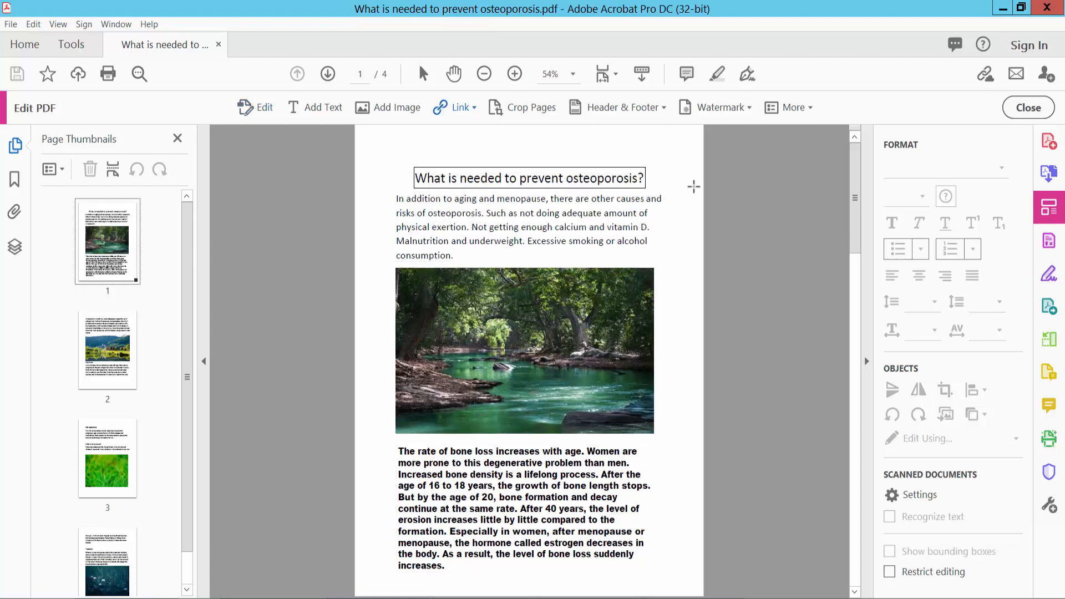
click(561, 178)
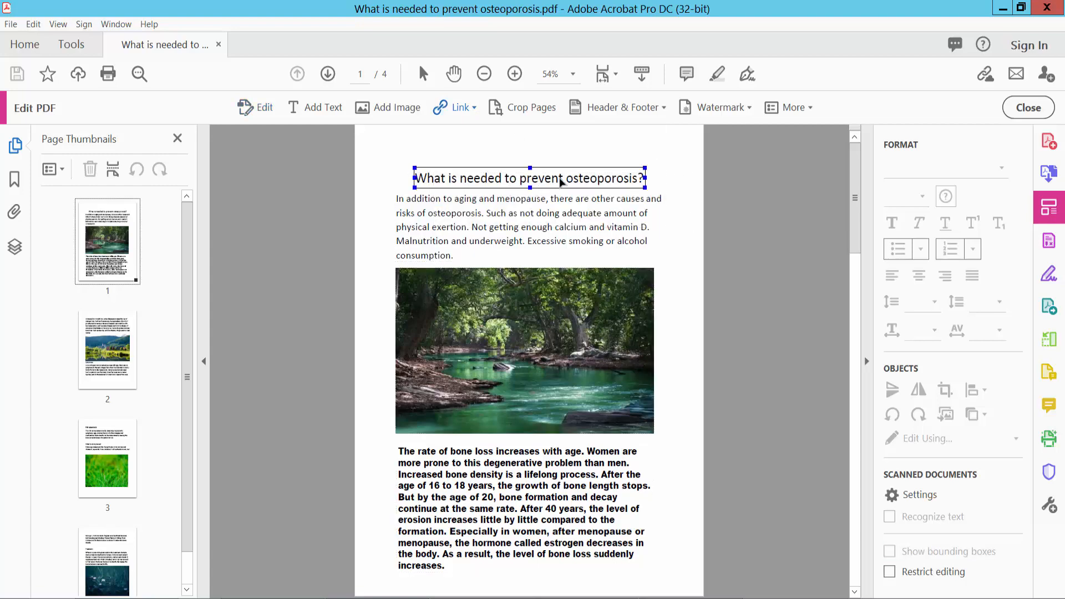
scroll(down, 3)
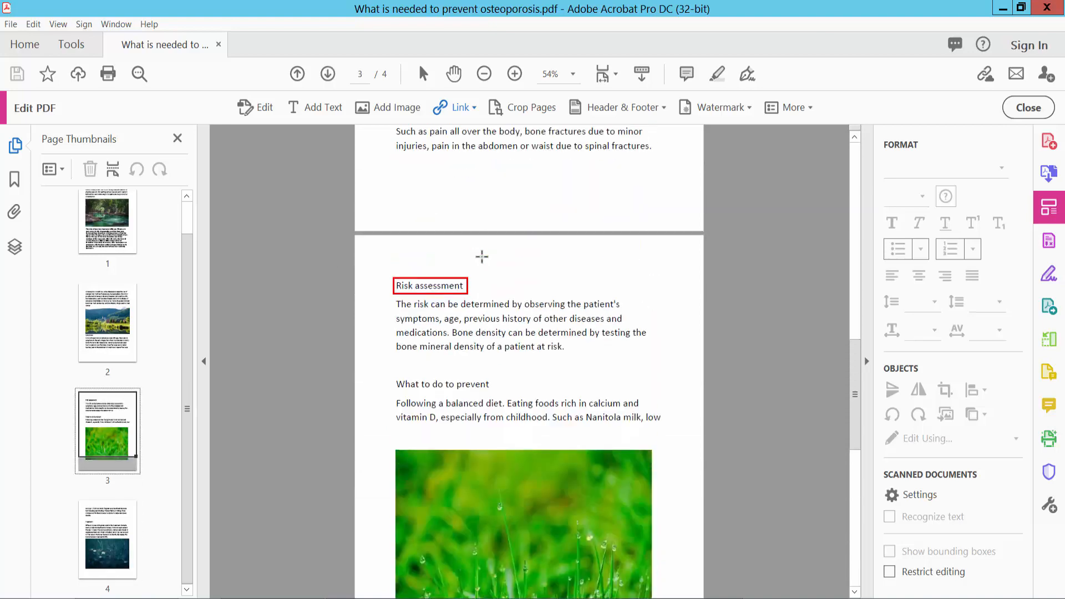
click(430, 369)
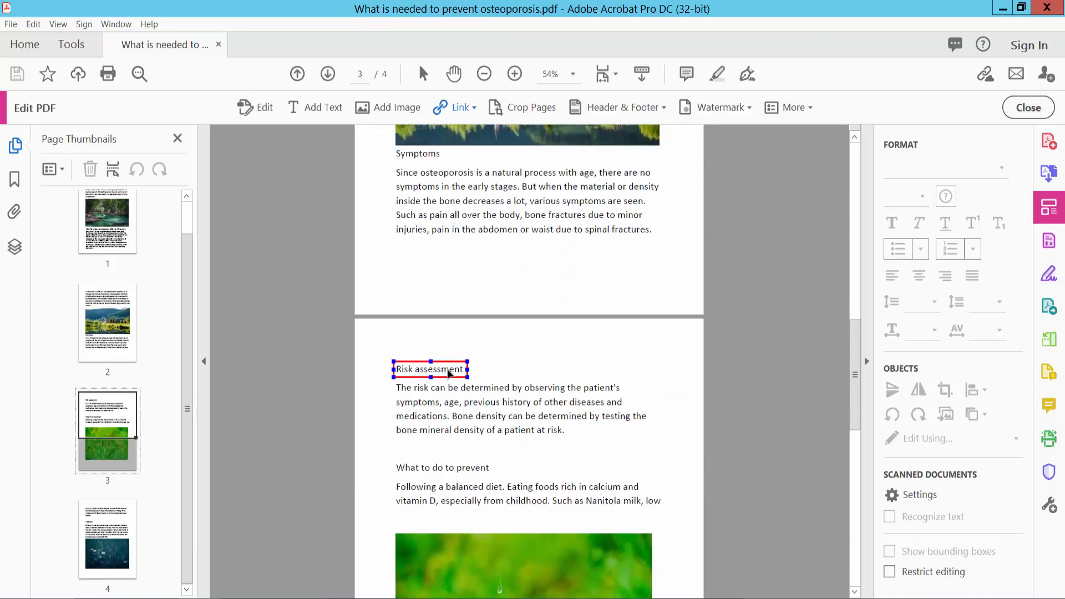
right_click(430, 369)
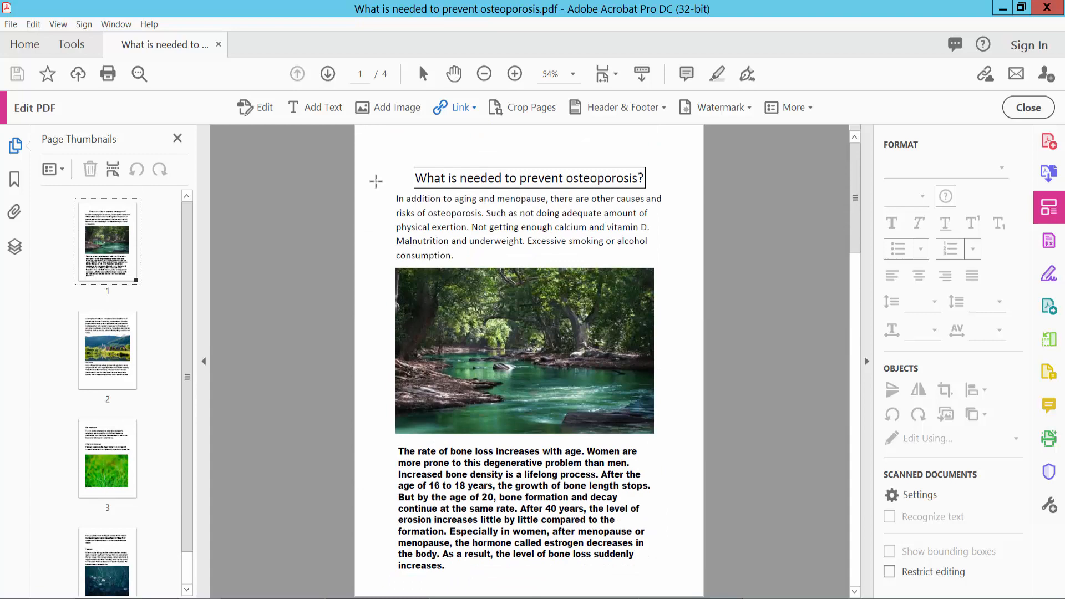
- Hide the link outlines and scroll down through the pages
click(528, 178)
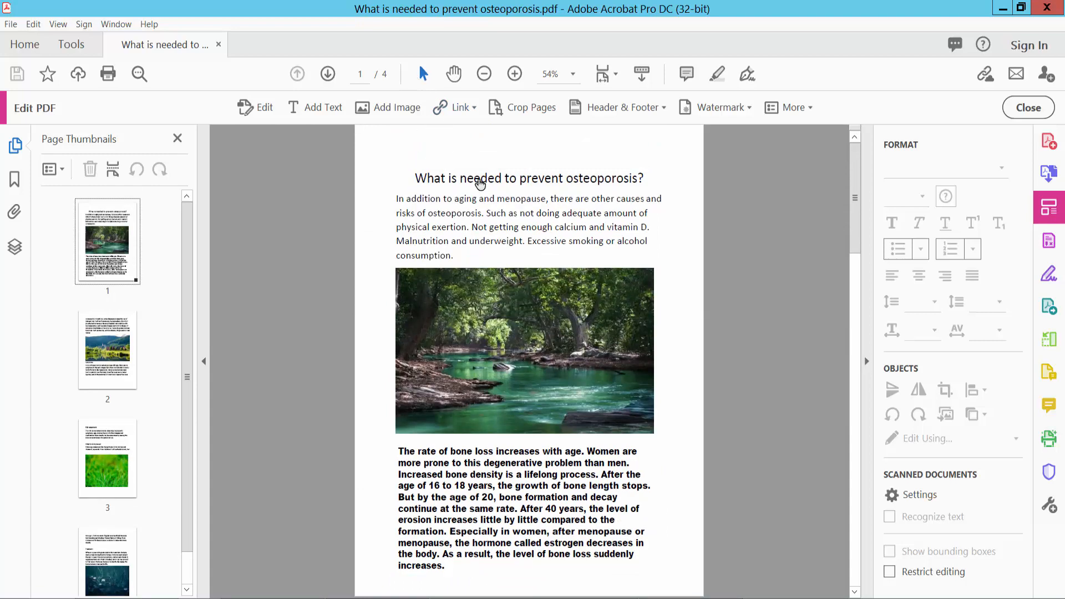
scroll(down, 3)
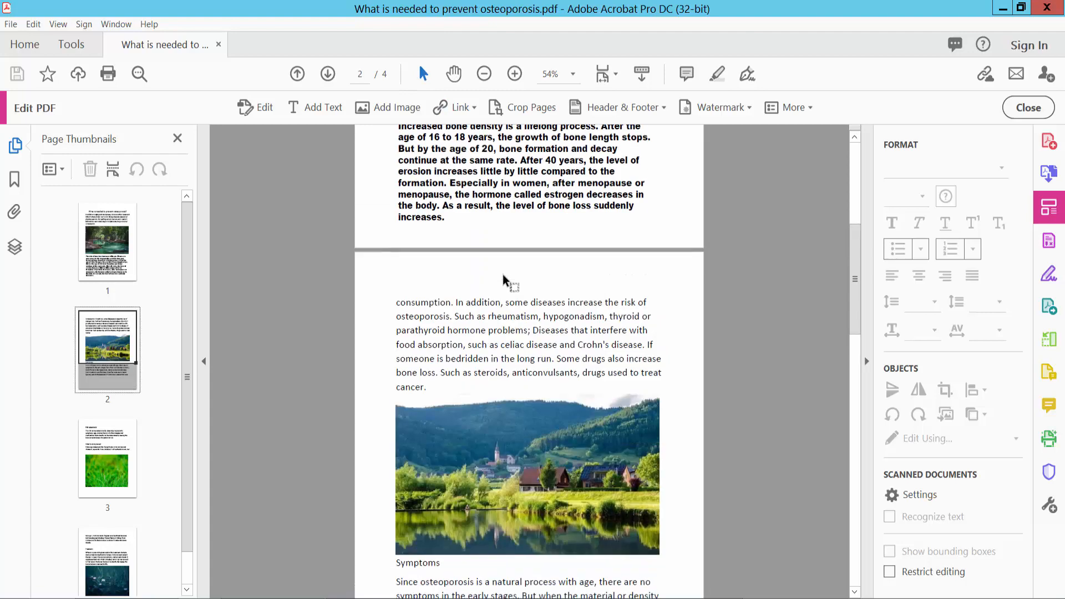
scroll(down, 3)
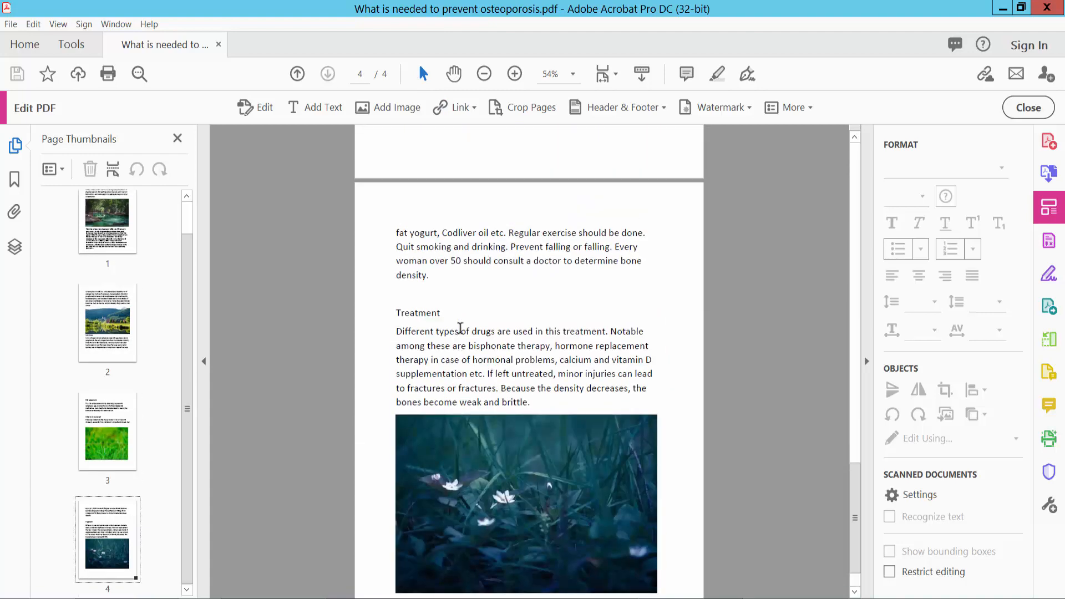
- Reactivate the Link tool and open the context menu for the page-one title link
click(297, 74)
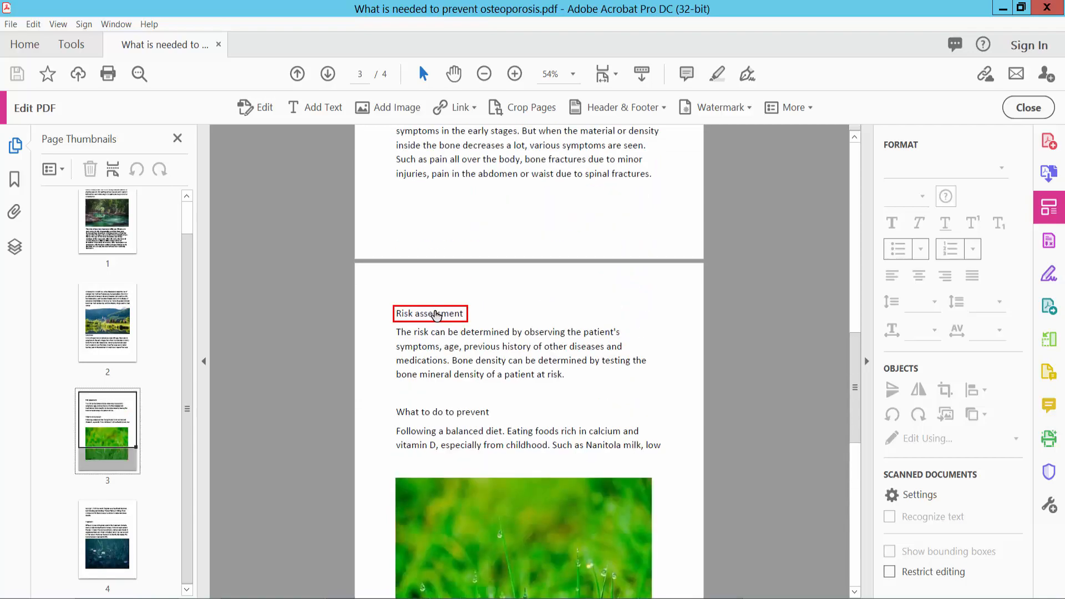
scroll(down, 3)
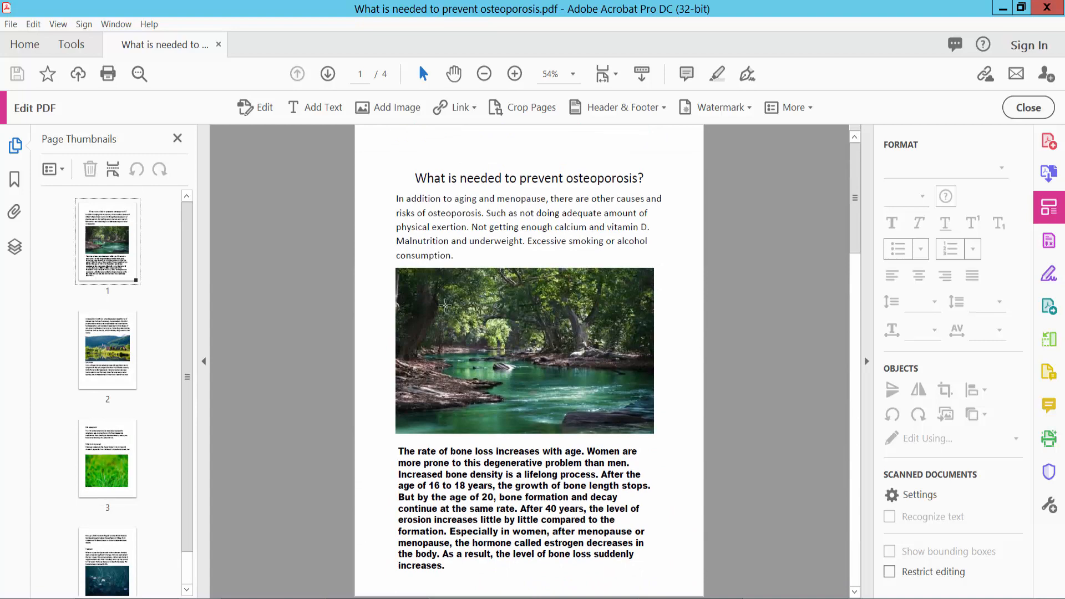
scroll(down, 3)
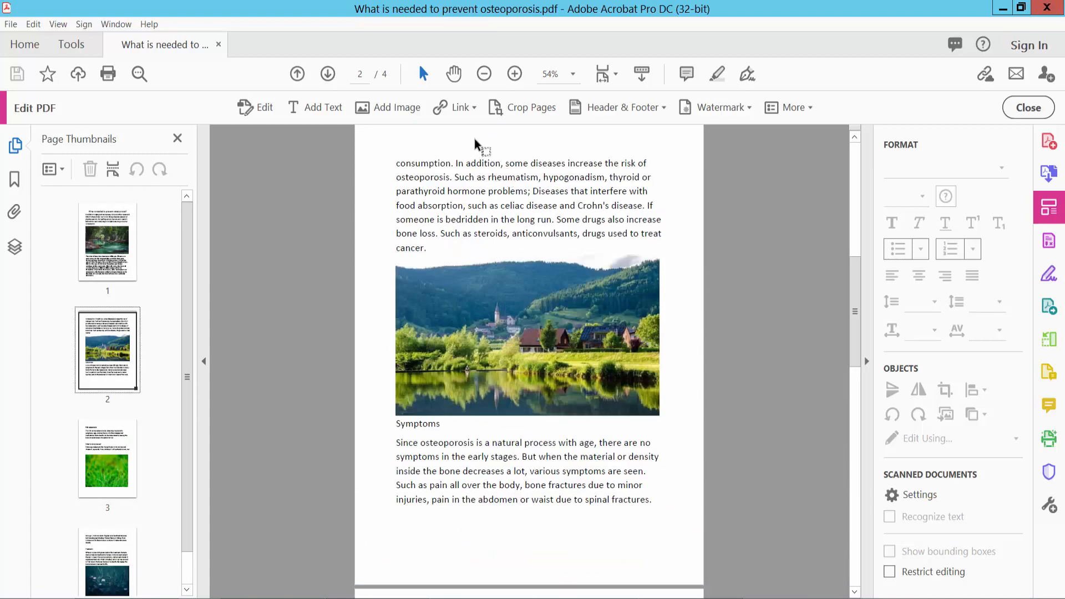
mouse_move(479, 129)
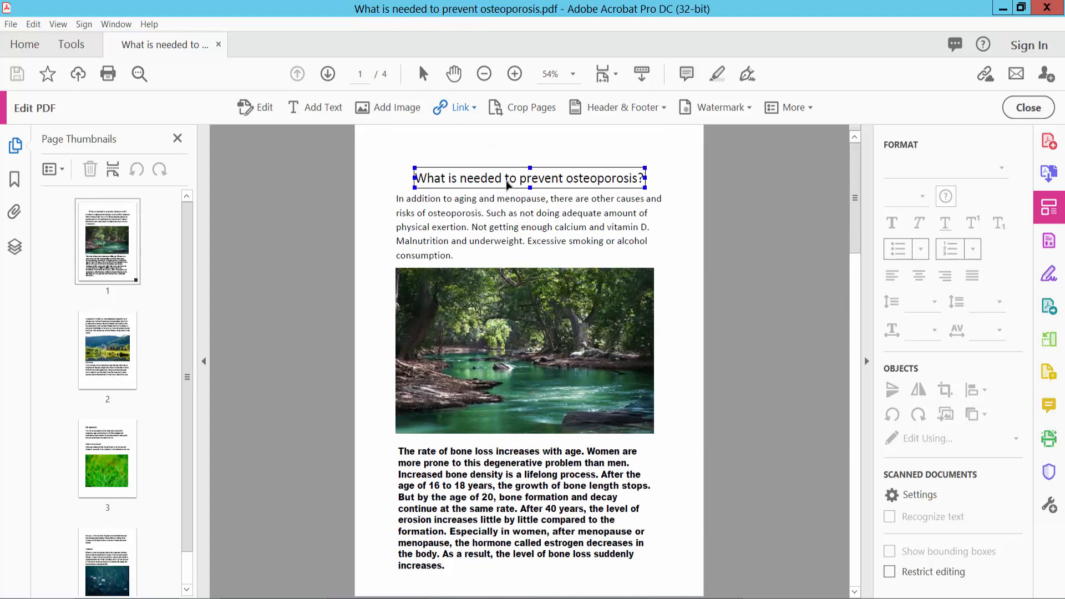
right_click(528, 178)
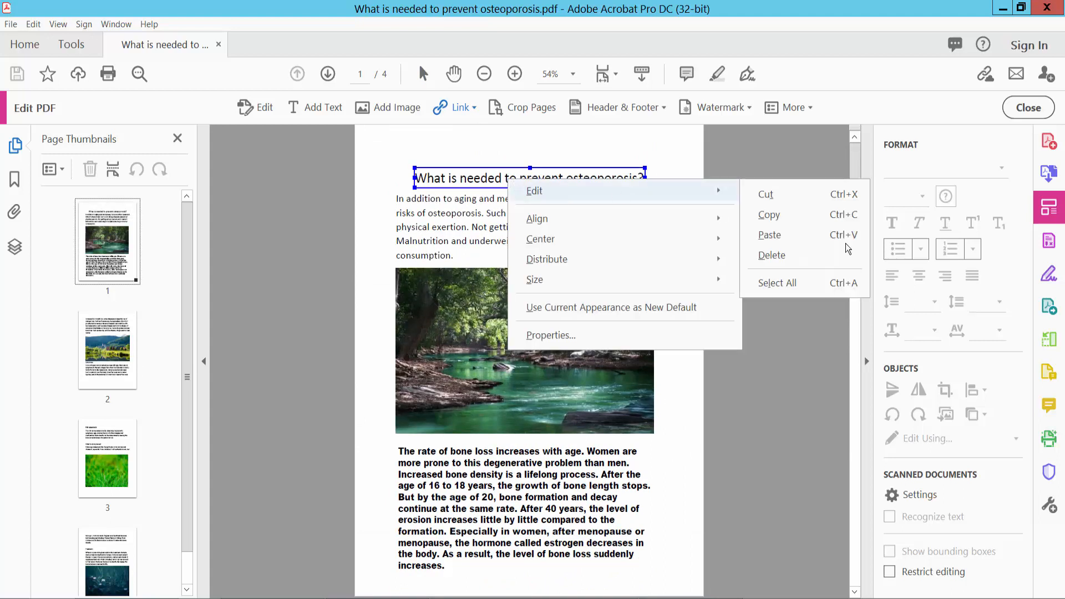